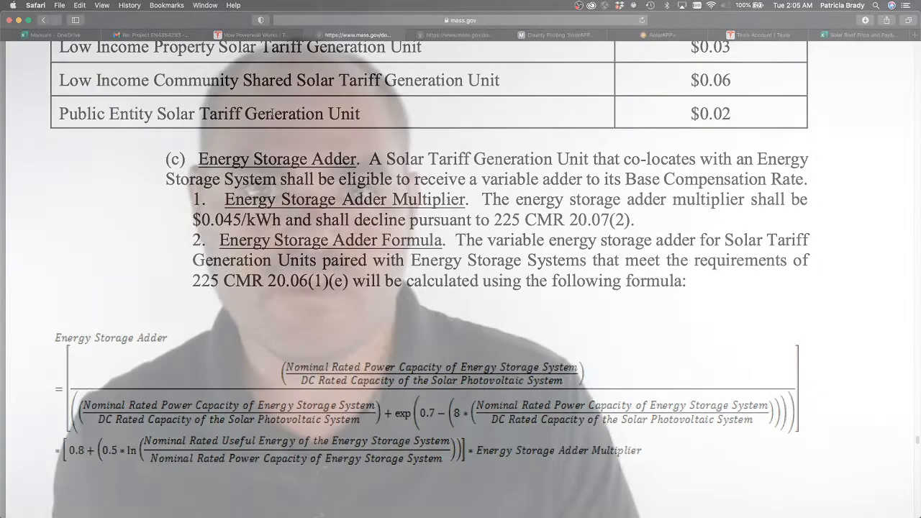
Switch to the How Powerwall Works tab on tesla.com and start its introductory video
click(254, 34)
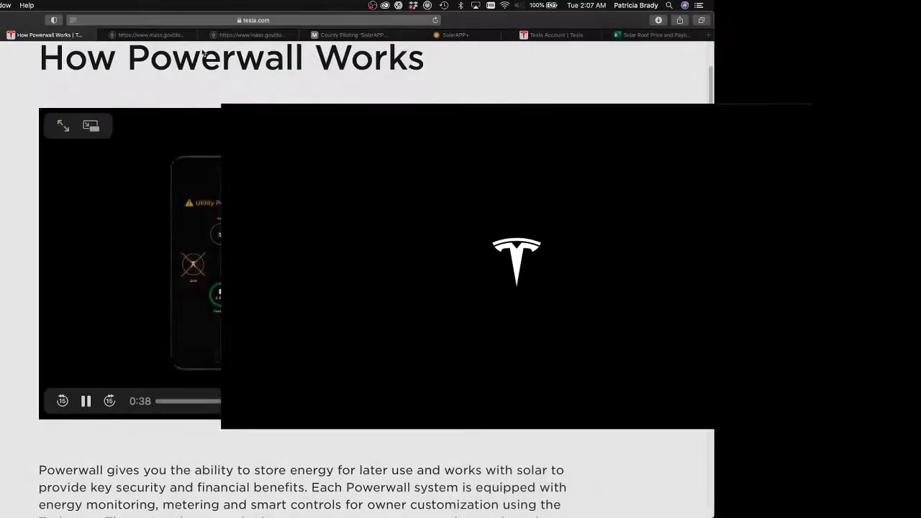
Scroll to the Powerwall vs Powerwall+ specifications table and highlight the storage capacity entry
scroll(down, 3)
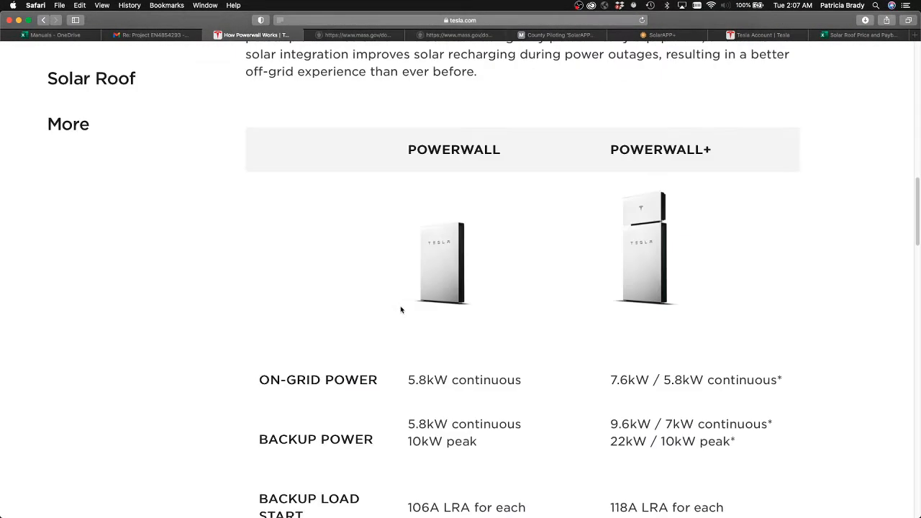
scroll(down, 3)
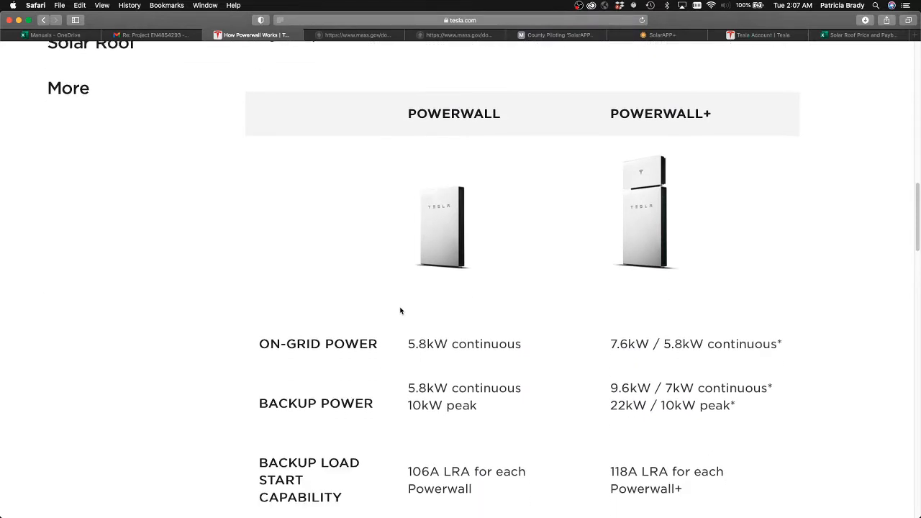
scroll(down, 3)
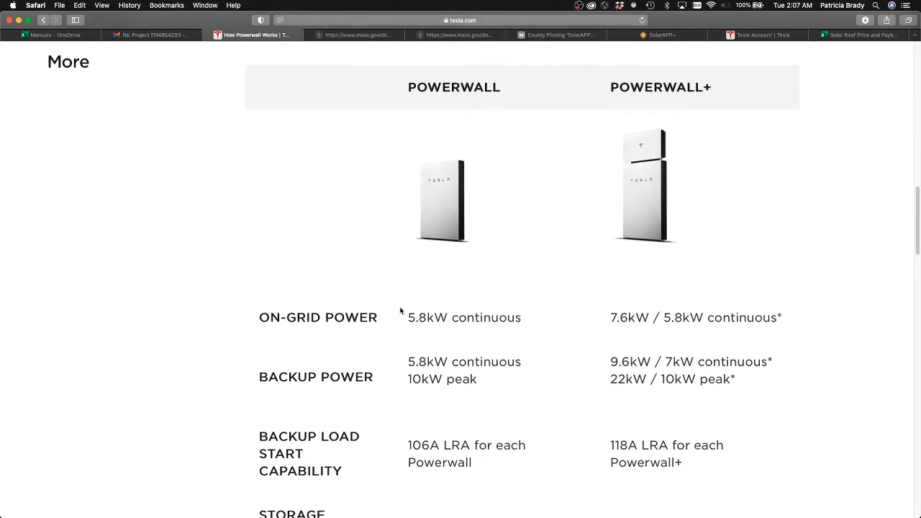
mouse_move(428, 346)
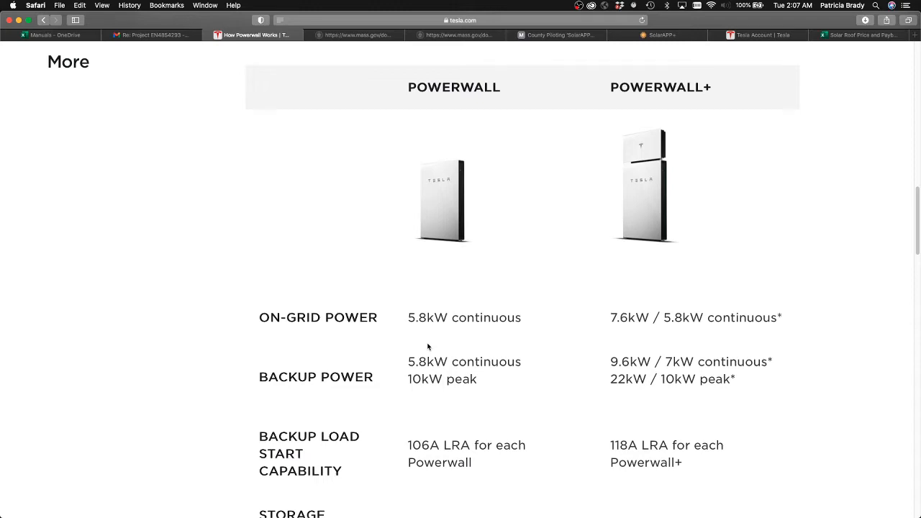
scroll(down, 3)
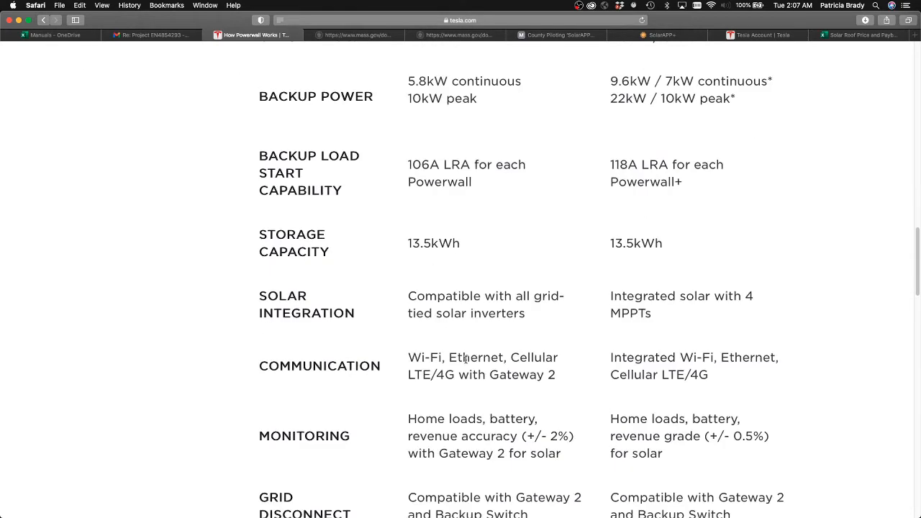
scroll(up, 3)
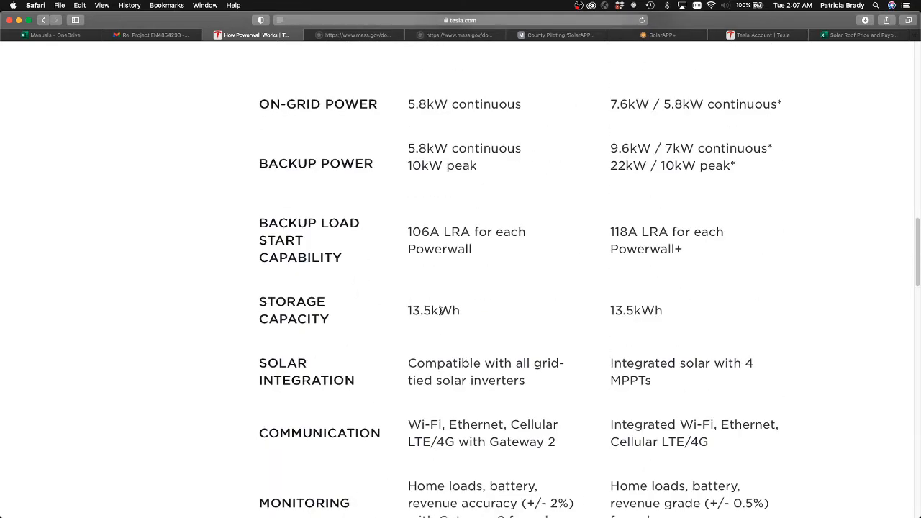
double_click(433, 310)
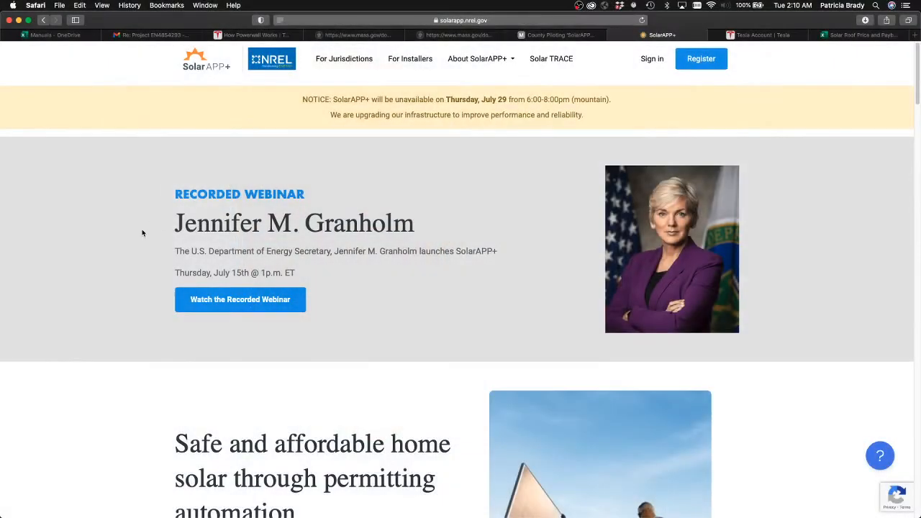
Scroll the SolarAPP+ homepage down to the 'Developed in collaboration with' partner logos
scroll(down, 3)
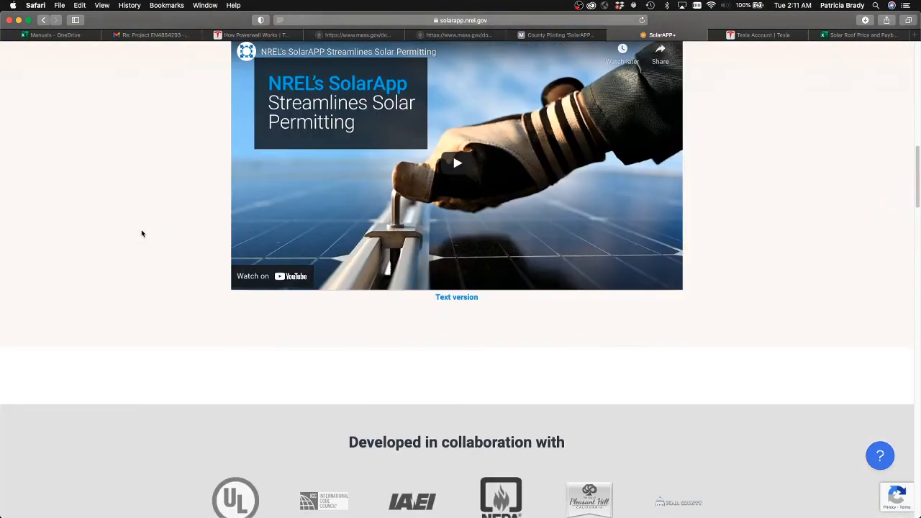
scroll(down, 3)
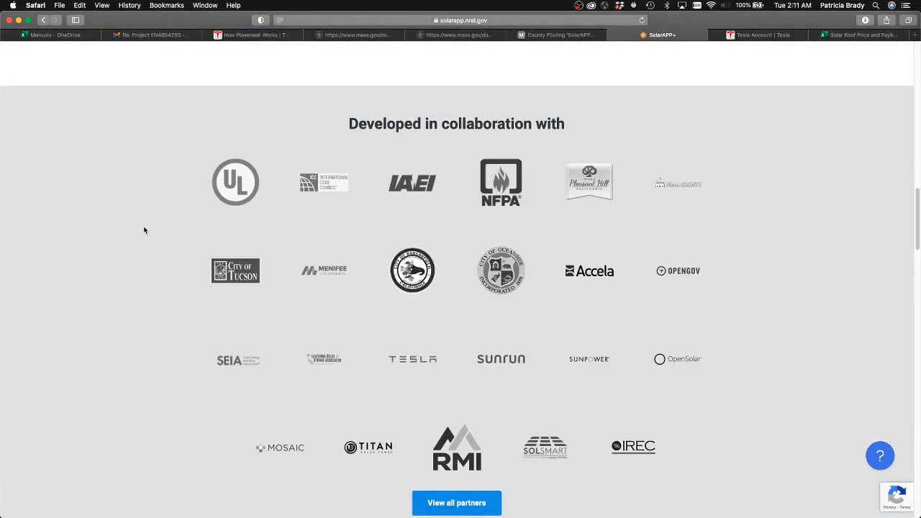
mouse_move(295, 365)
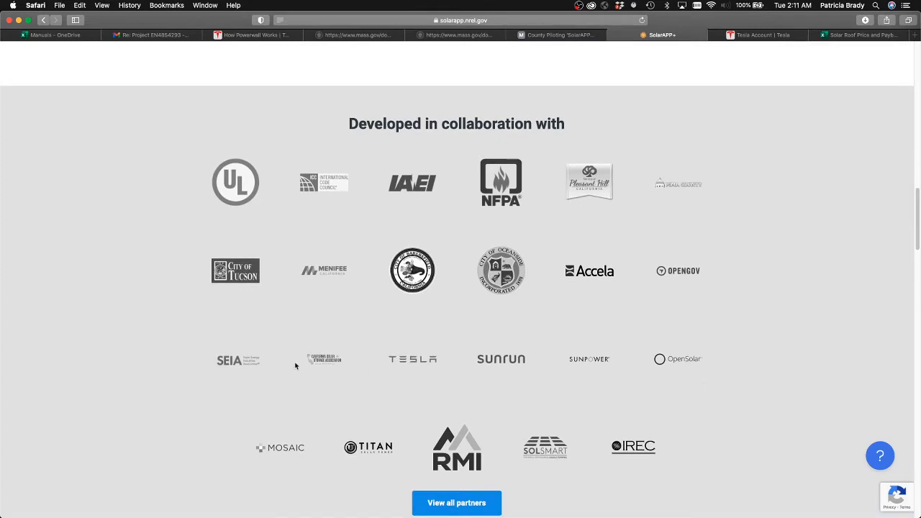
mouse_move(423, 357)
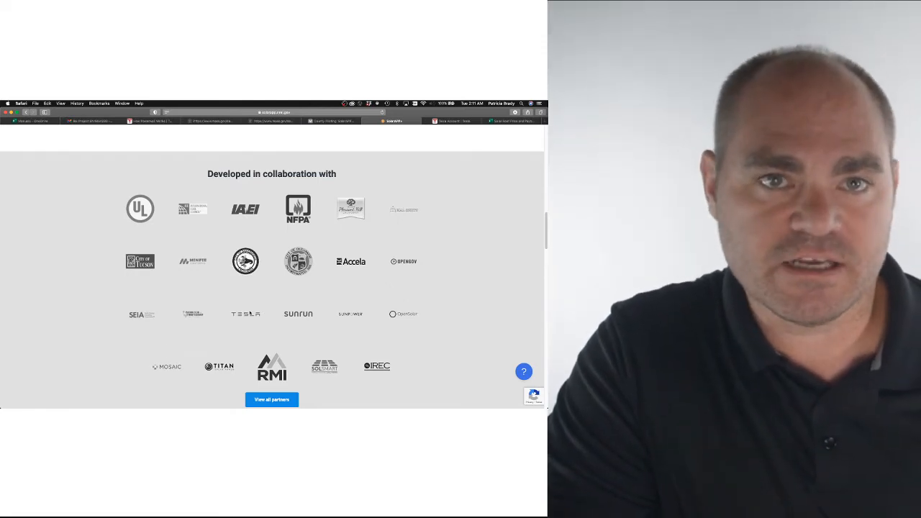
Scroll the Tesla account page past the system summary to the Documents section
click(439, 120)
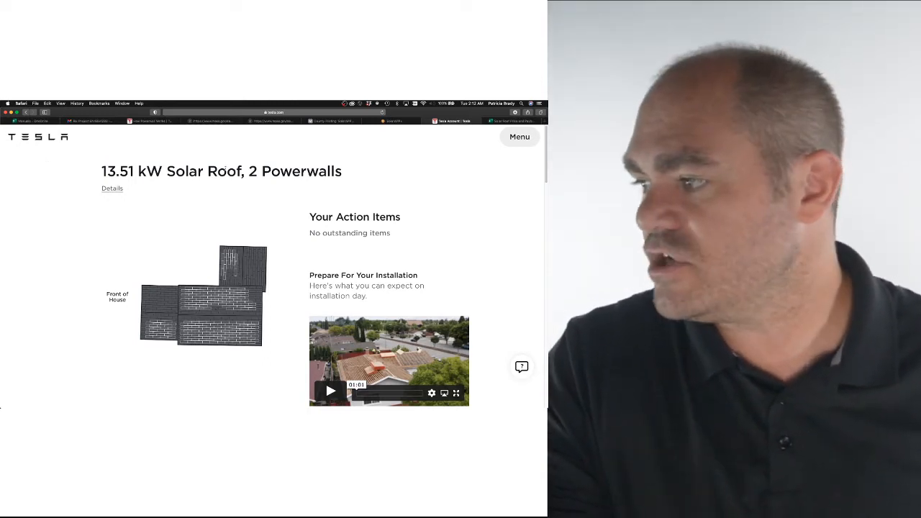
scroll(down, 3)
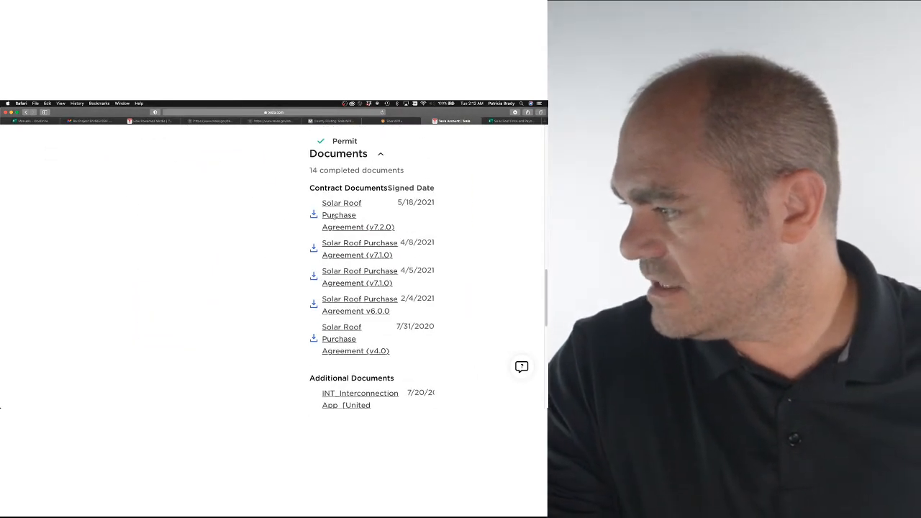
scroll(down, 3)
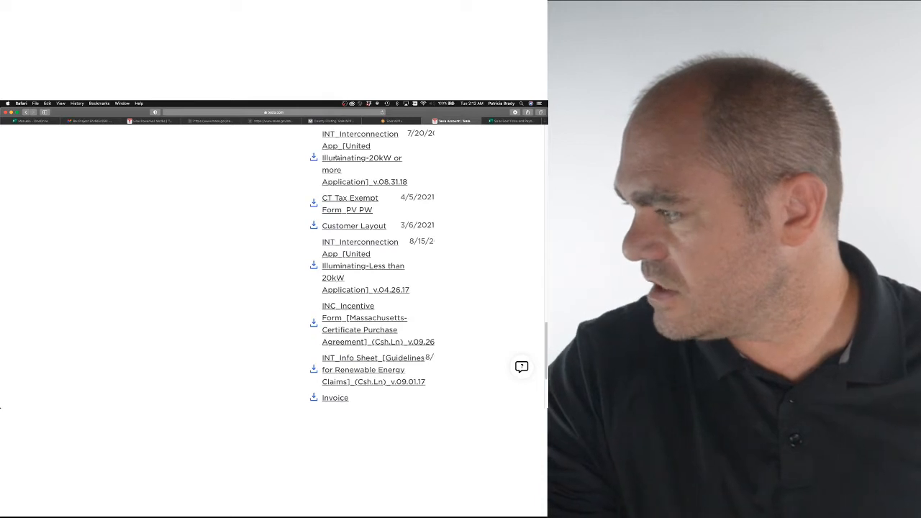
scroll(up, 3)
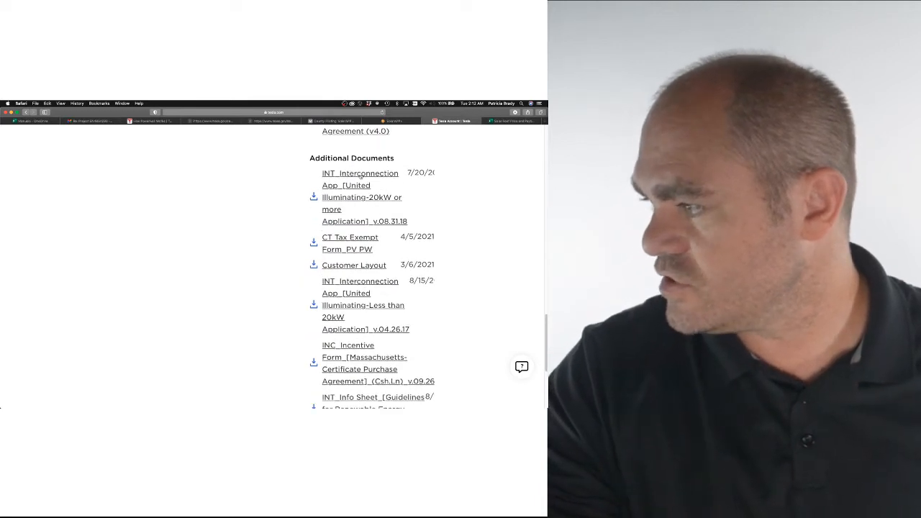
Open the INT_Interconnection App document and select 'Fast Track' in its fees table
click(360, 179)
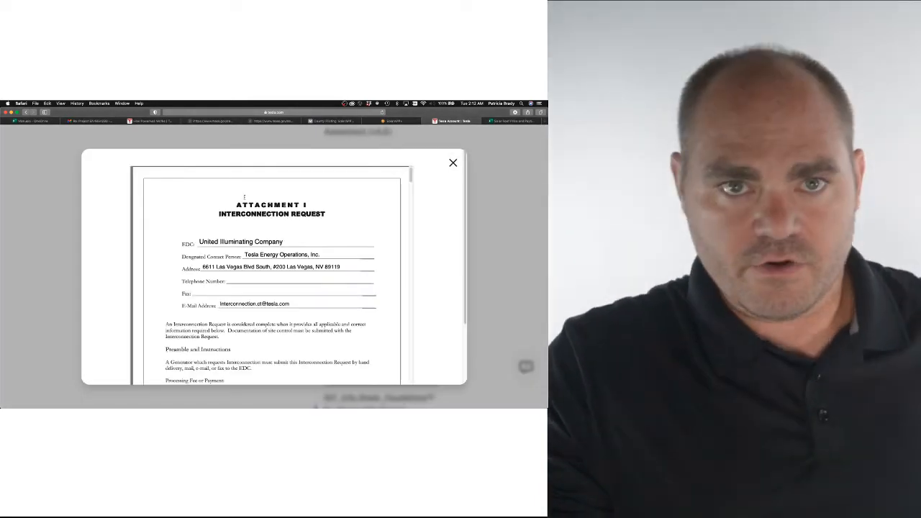
scroll(down, 3)
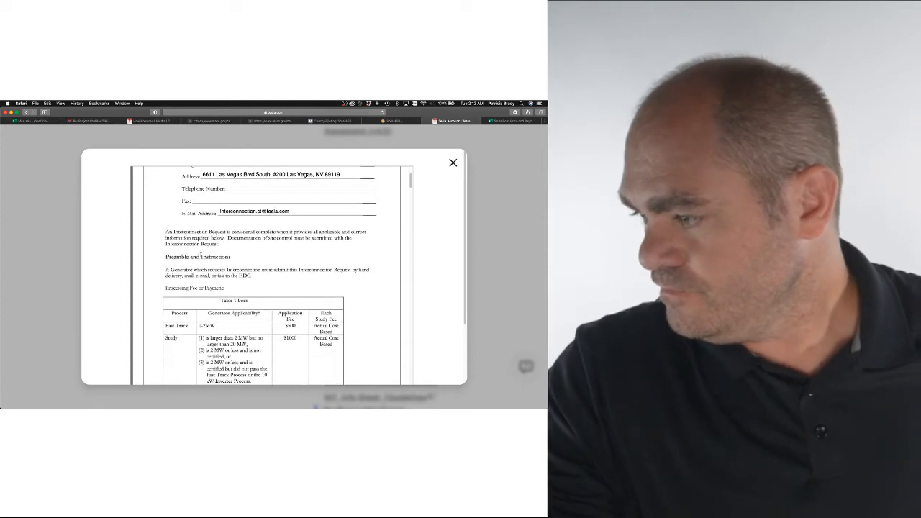
double_click(177, 325)
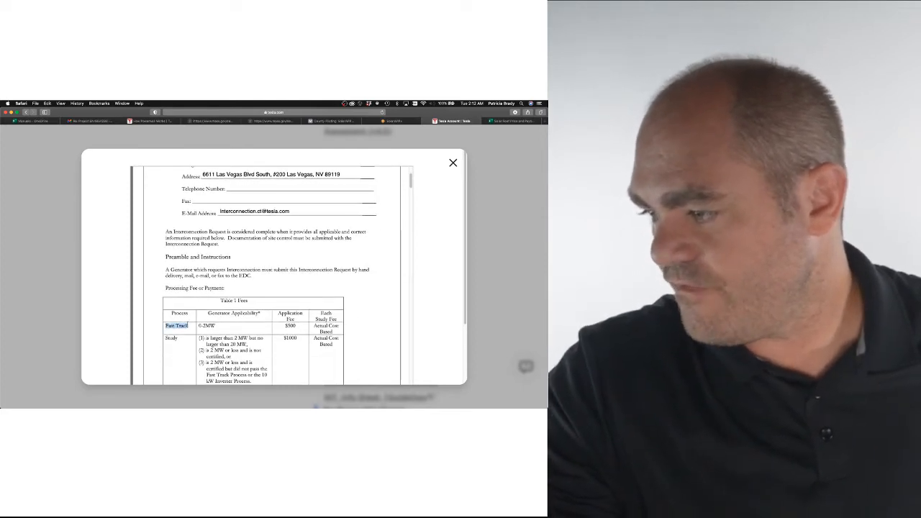
double_click(205, 325)
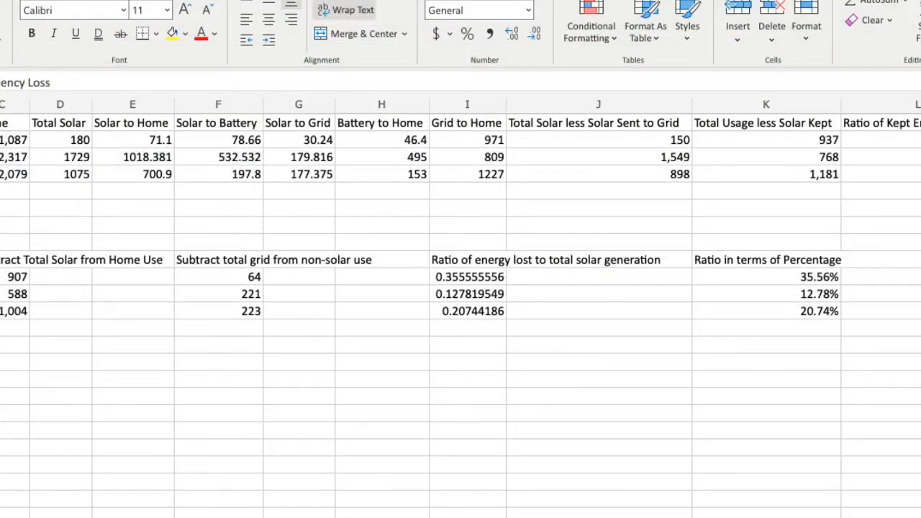
Scroll the Efficiency Loss sheet left to show the monthly data and ratio calculations
scroll(left, 3)
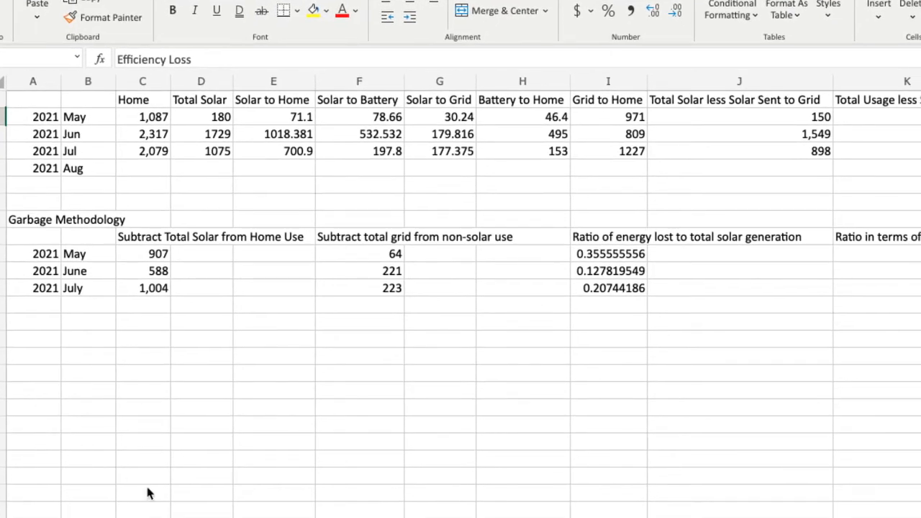
mouse_move(101, 272)
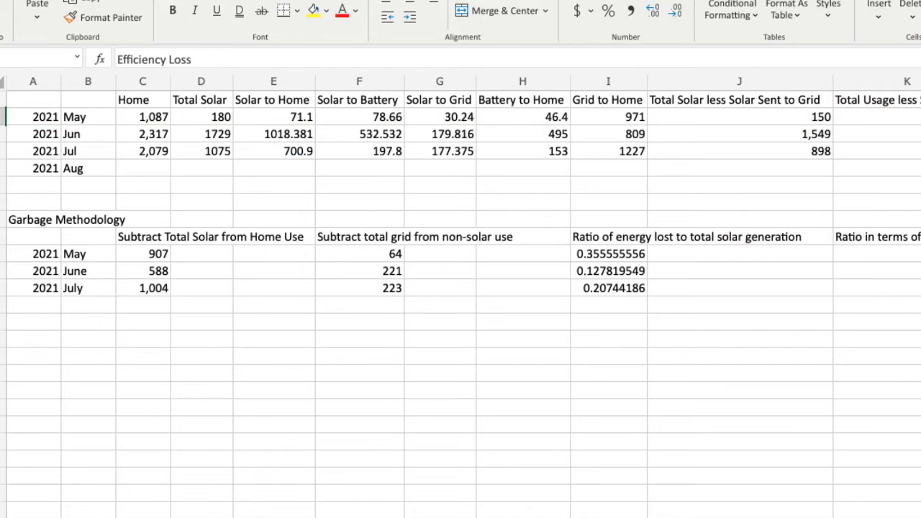
scroll(right, 3)
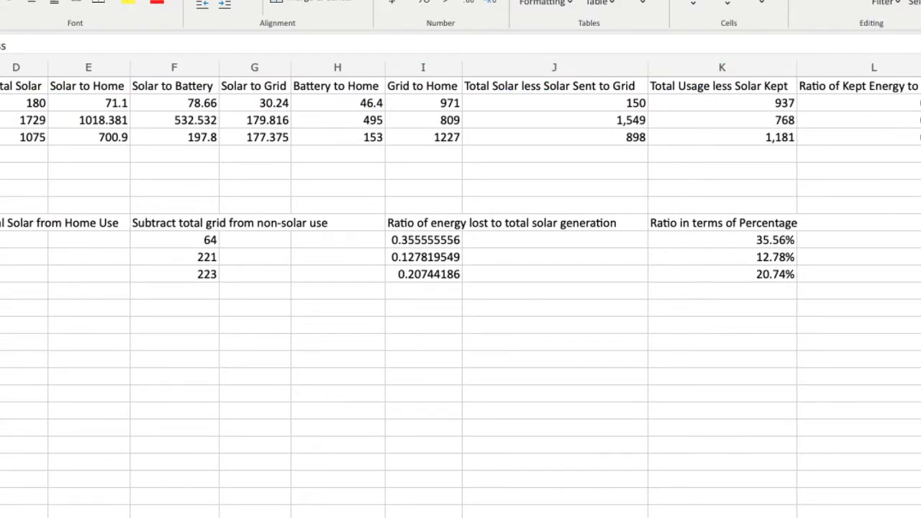
scroll(right, 3)
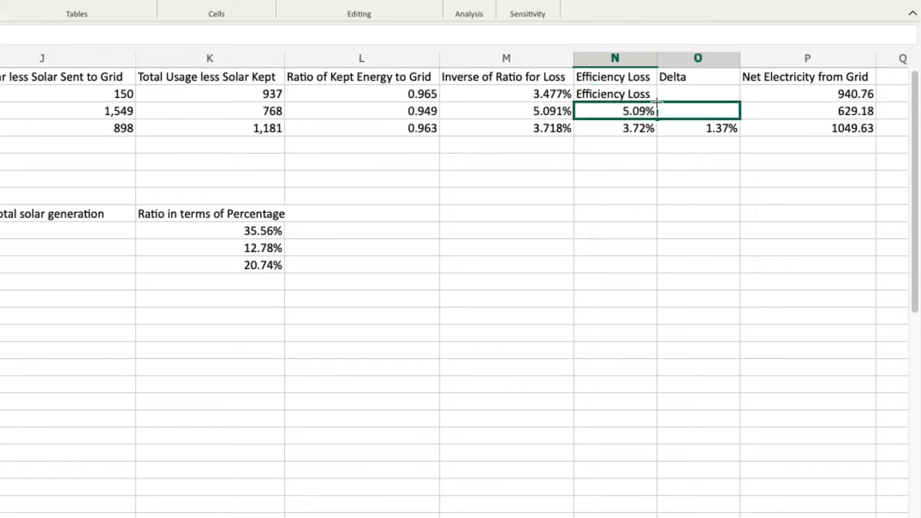
click(614, 93)
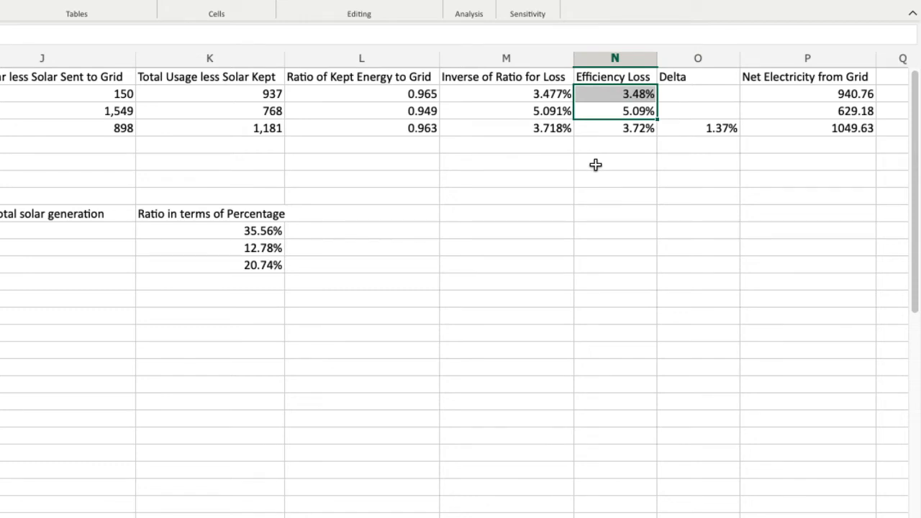
click(614, 145)
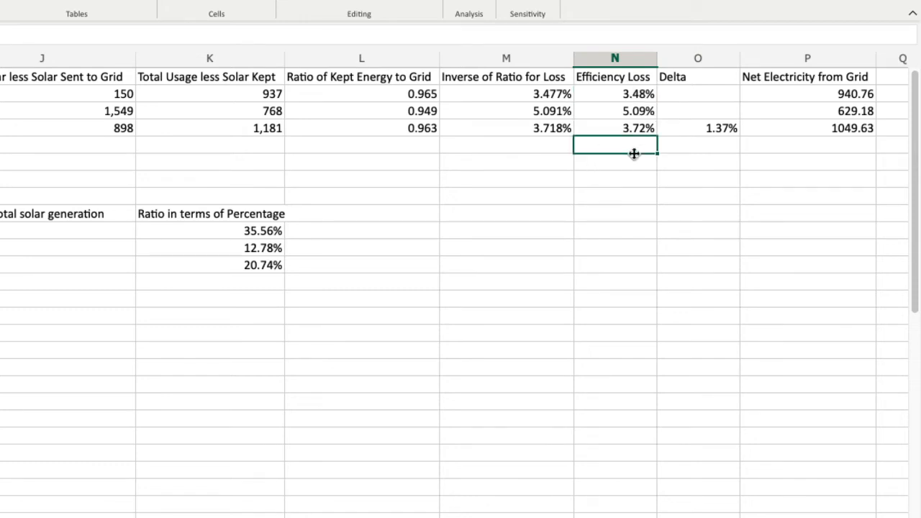
mouse_move(615, 186)
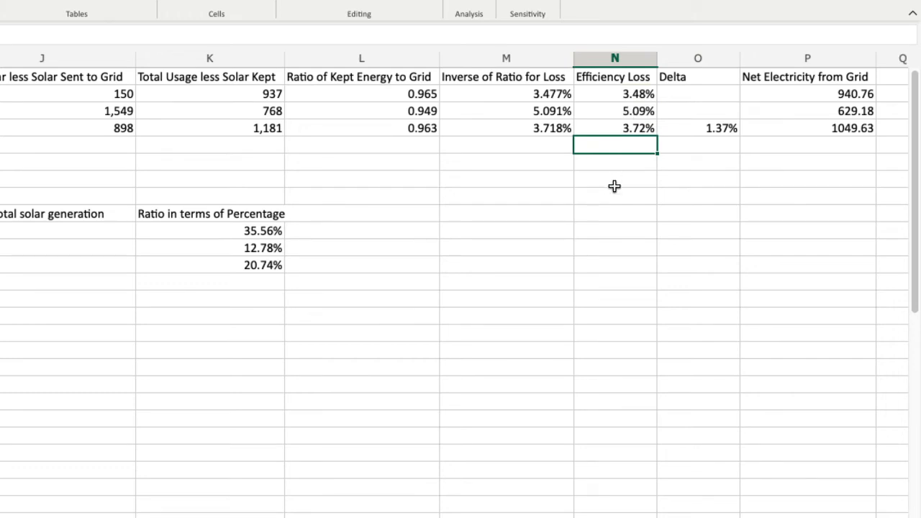
mouse_move(610, 194)
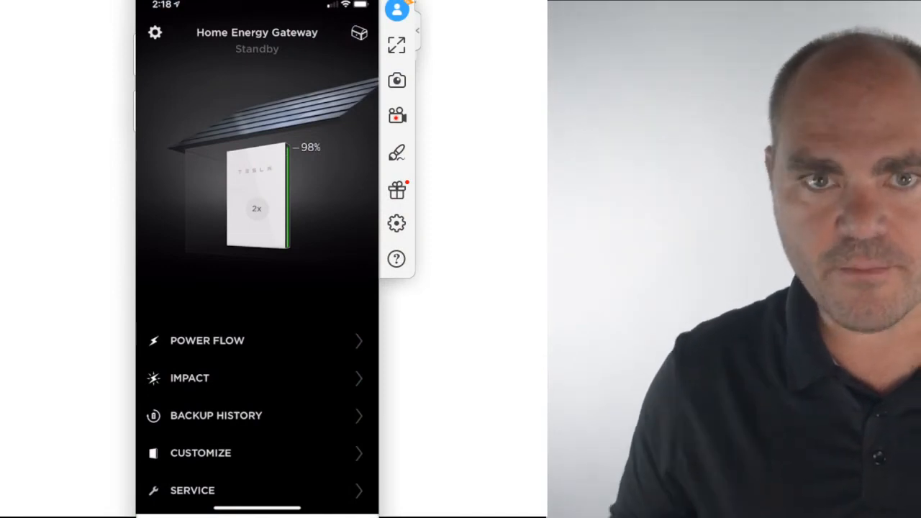
On the Impact screen, step back to Wed Jul 21st, then show the Lifetime solar offset totals
click(190, 378)
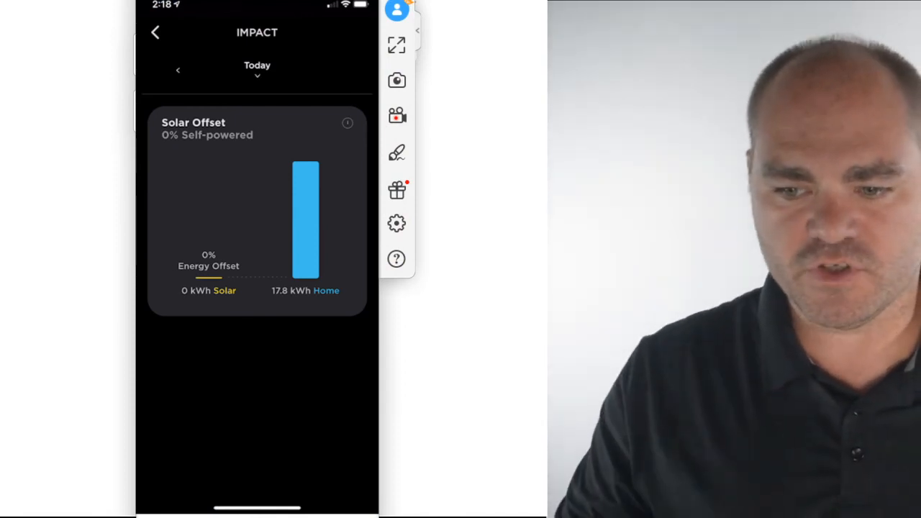
click(177, 70)
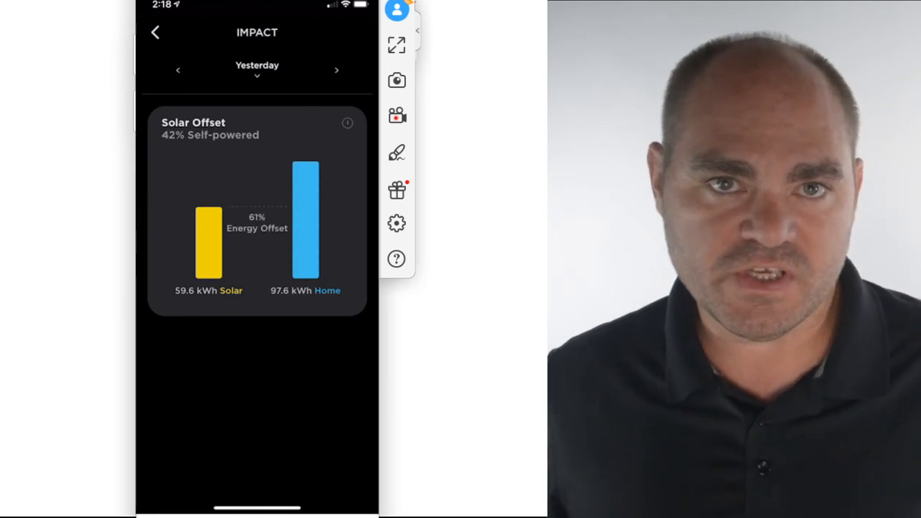
click(177, 70)
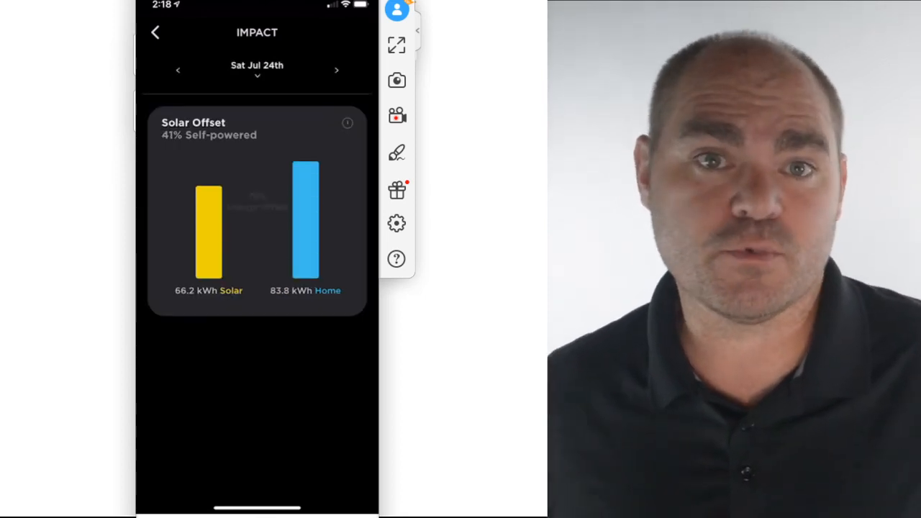
click(177, 70)
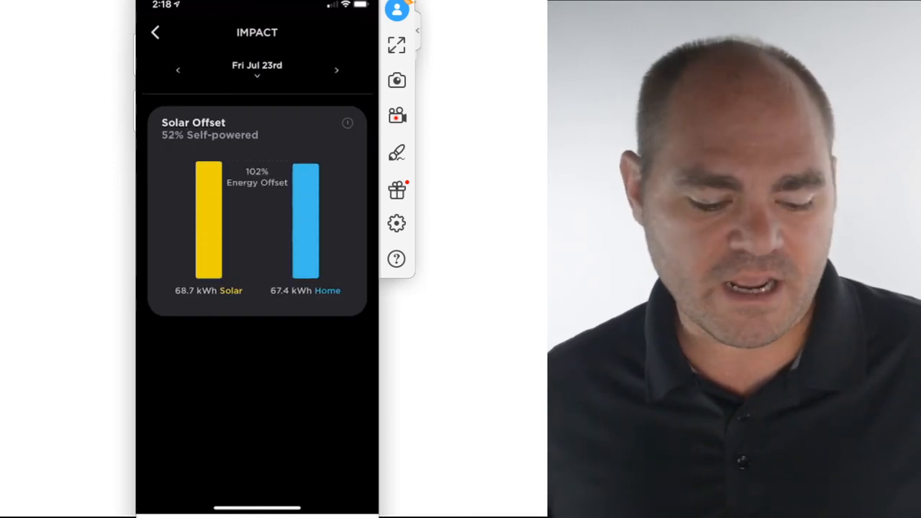
click(178, 70)
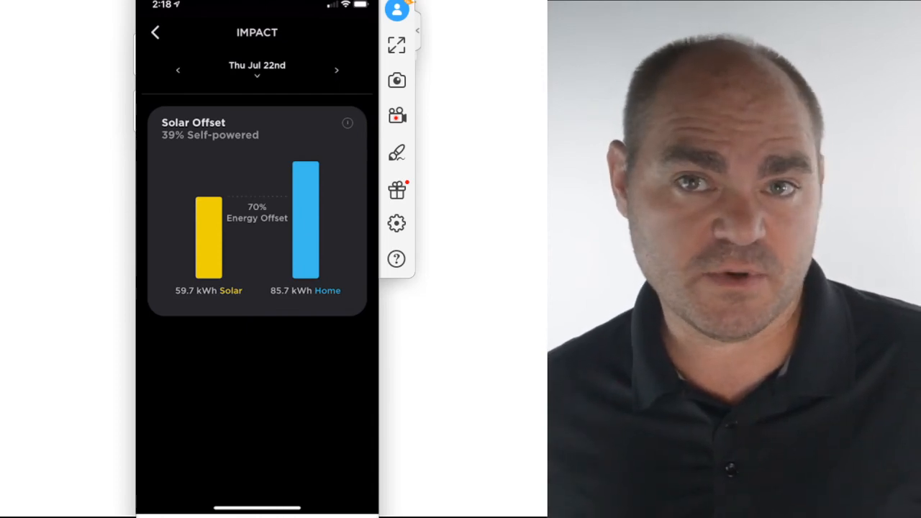
click(178, 70)
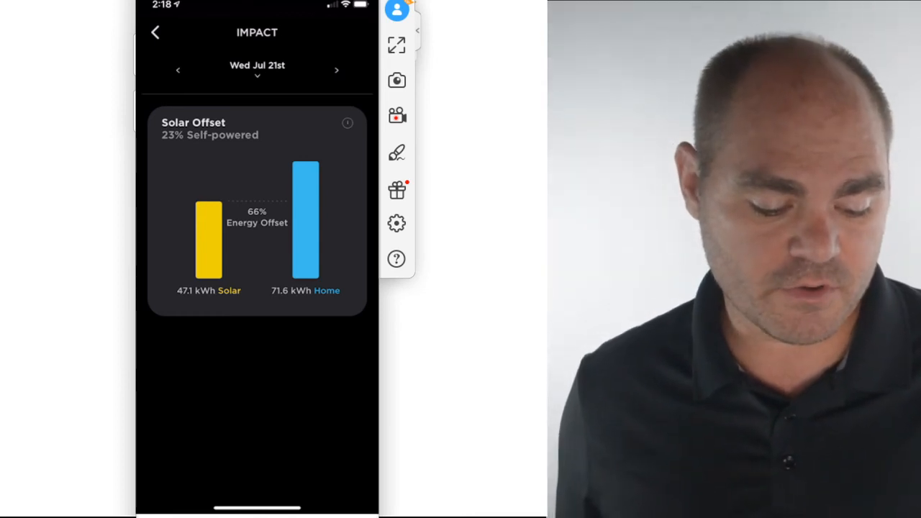
click(257, 68)
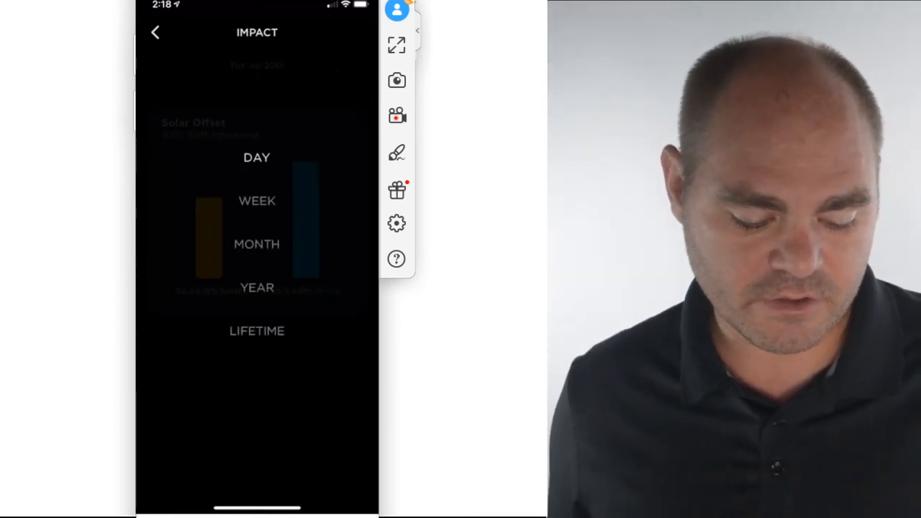
click(257, 330)
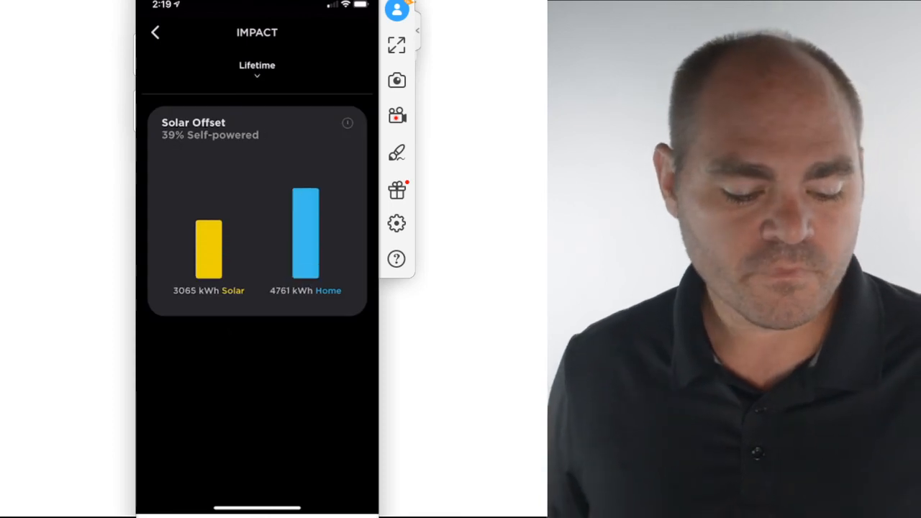